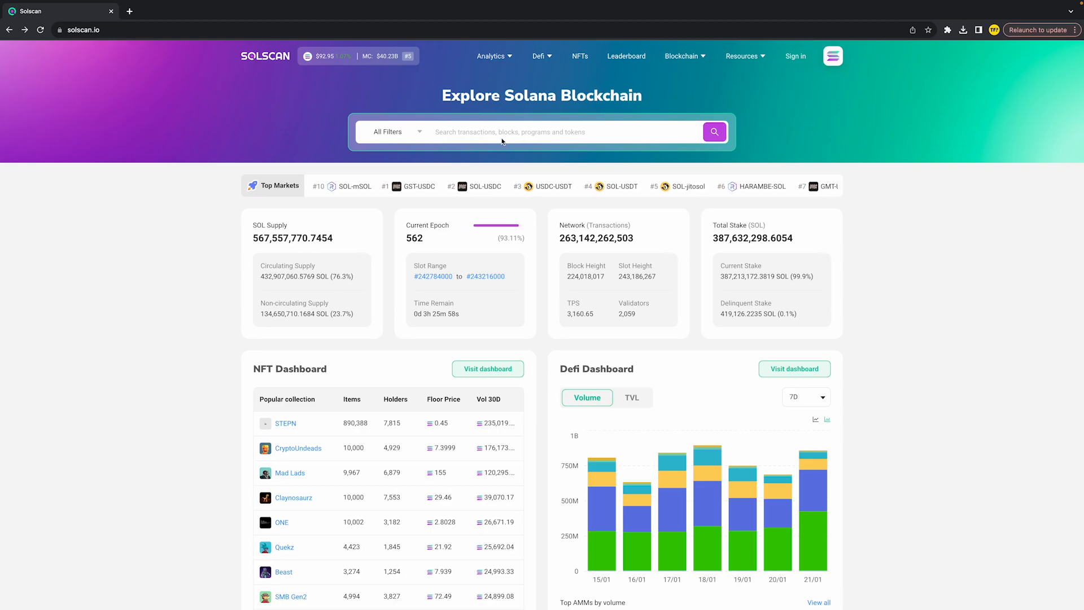
Search Solscan for 'myro' and choose the Myro ($myro) token from the results.
{"action": "left_click", "coordinate": [547, 132]}
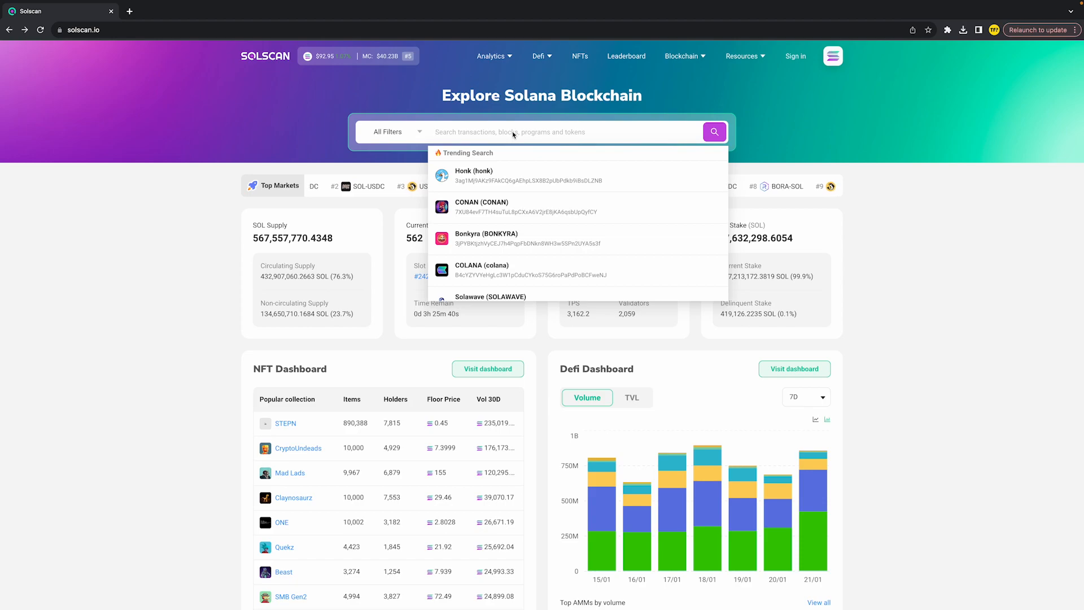
{"action": "type", "text": "myro"}
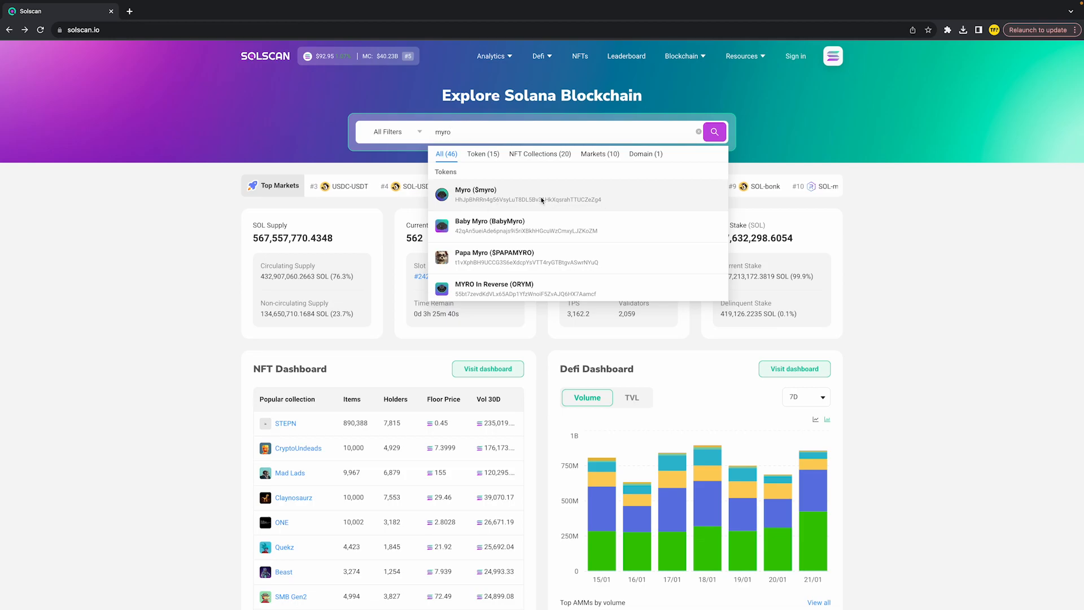
{"action": "left_click", "coordinate": [476, 193]}
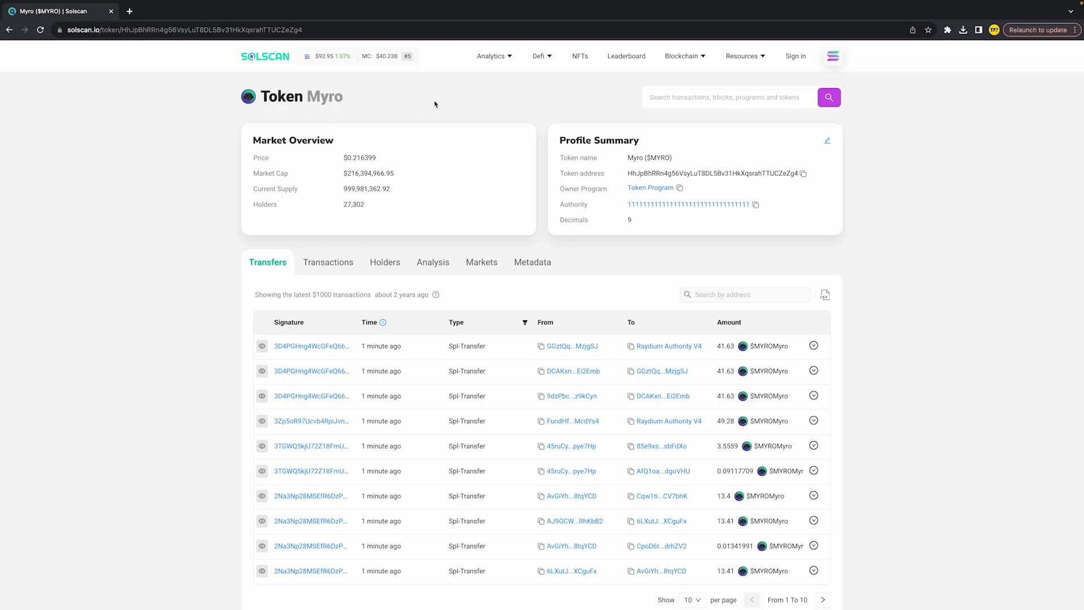
{"action": "mouse_move", "coordinate": [385, 113]}
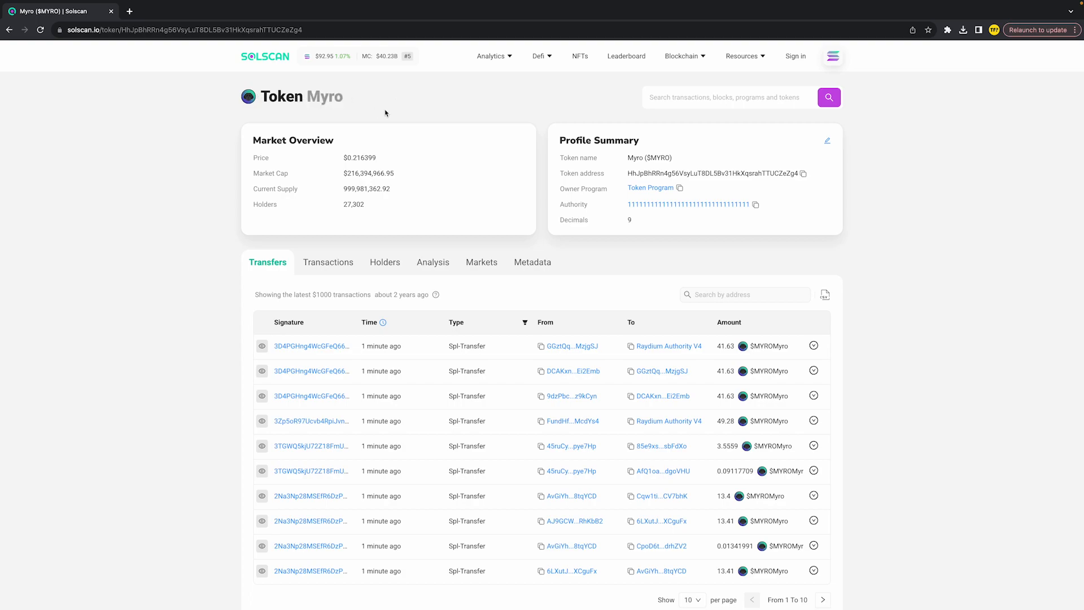
{"action": "mouse_move", "coordinate": [262, 370]}
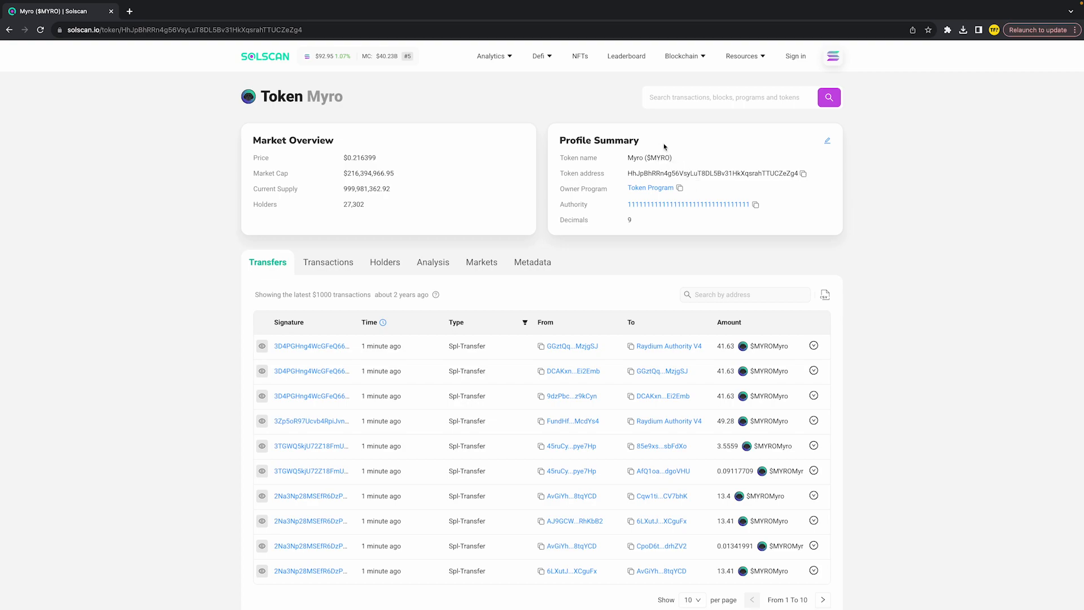
{"action": "mouse_move", "coordinate": [218, 128]}
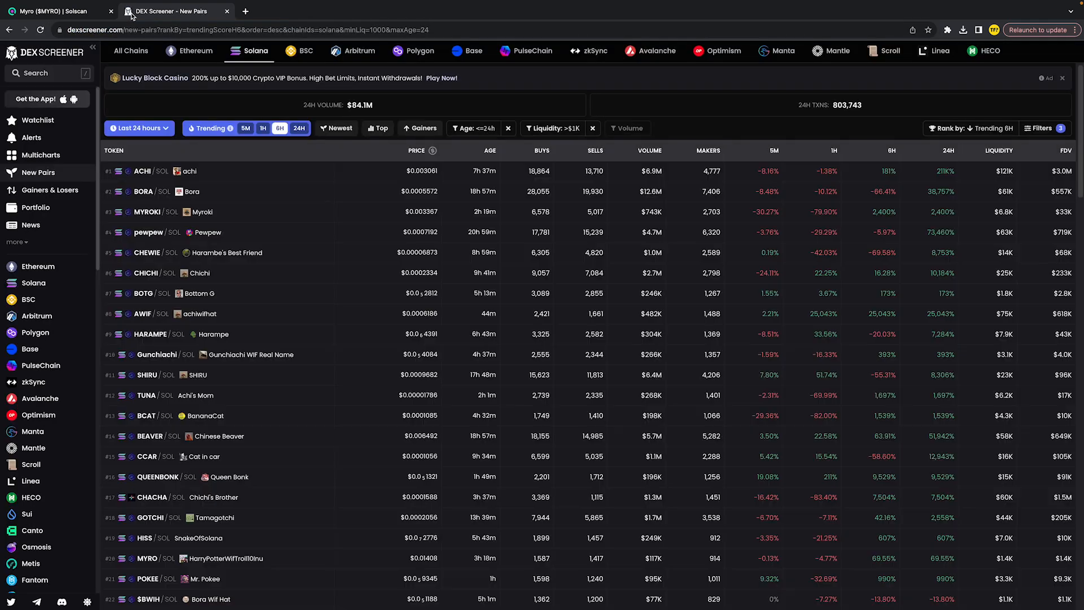
Search the Myro token address on DEX Screener, open the $MYRO/USDC pair chart, then return to Solscan.
{"action": "left_click", "coordinate": [42, 72]}
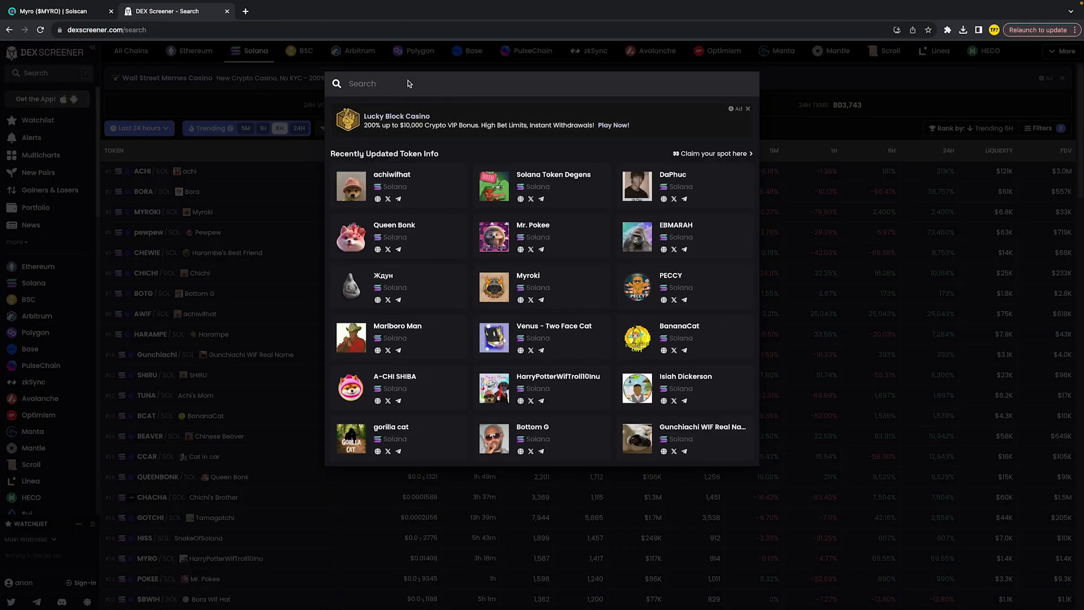
{"action": "type", "text": "HhJpBhRRn4g56VsyLuT8DL5Bv31HkXqsrahTTUCZeZg4"}
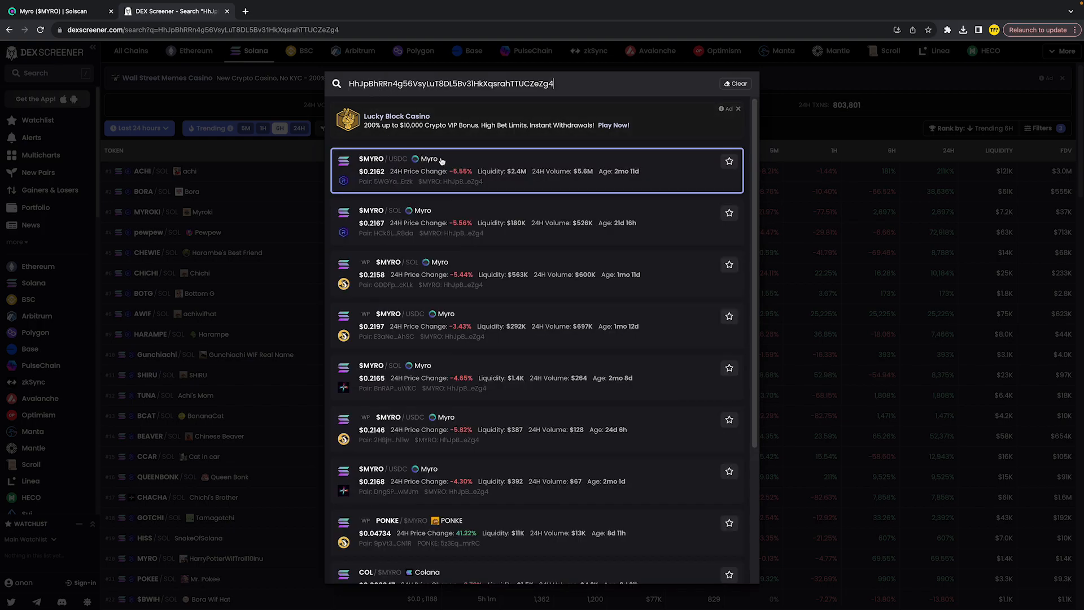
{"action": "left_click", "coordinate": [456, 170]}
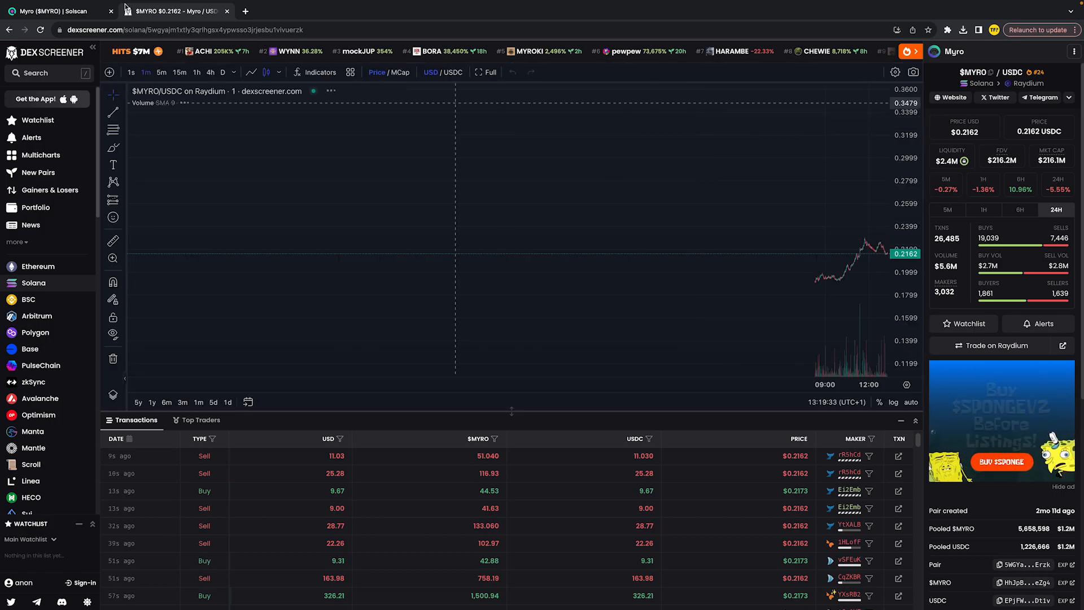
{"action": "left_click", "coordinate": [55, 10]}
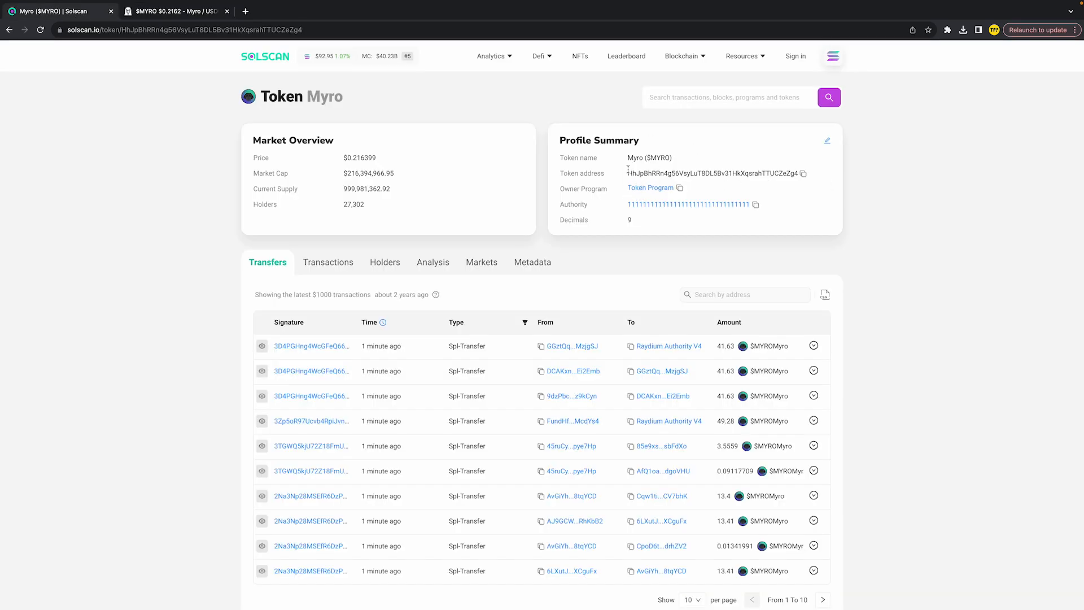